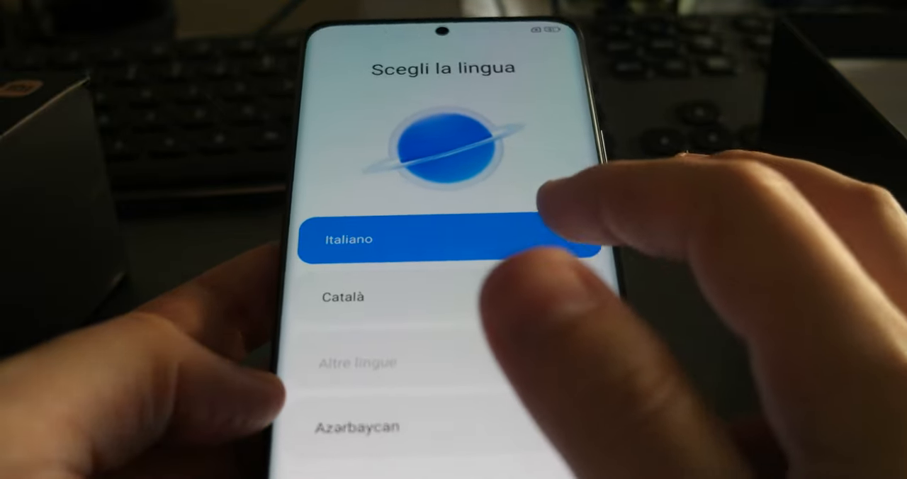
Step: Select the phone's language on the language screen
left_click(447, 238)
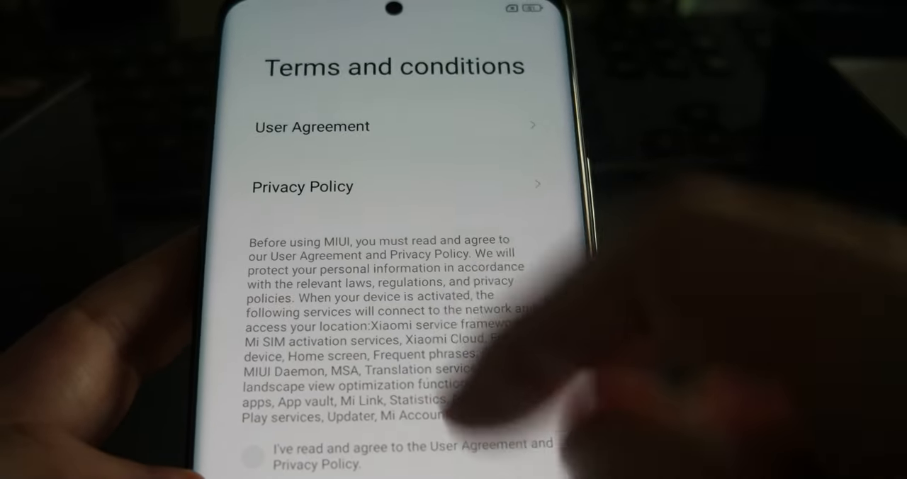
Step: Tick and agree to the User Agreement and Privacy Policy
left_click(253, 457)
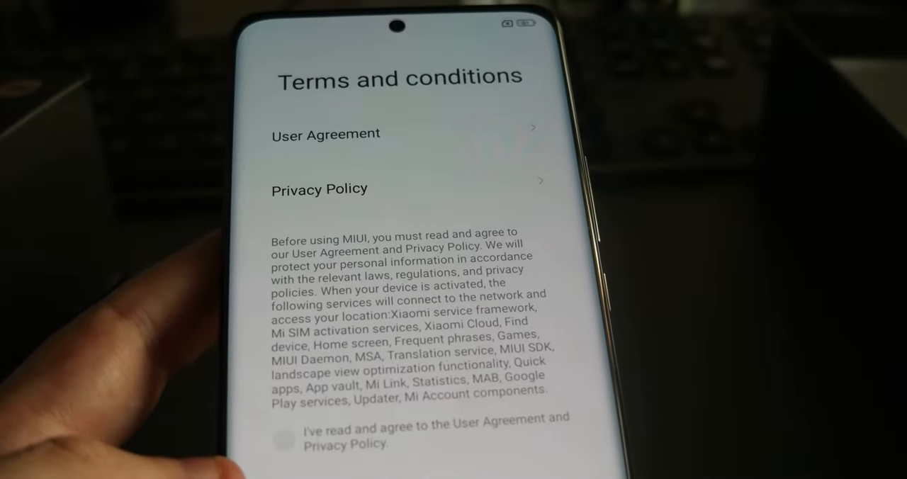
left_click(283, 441)
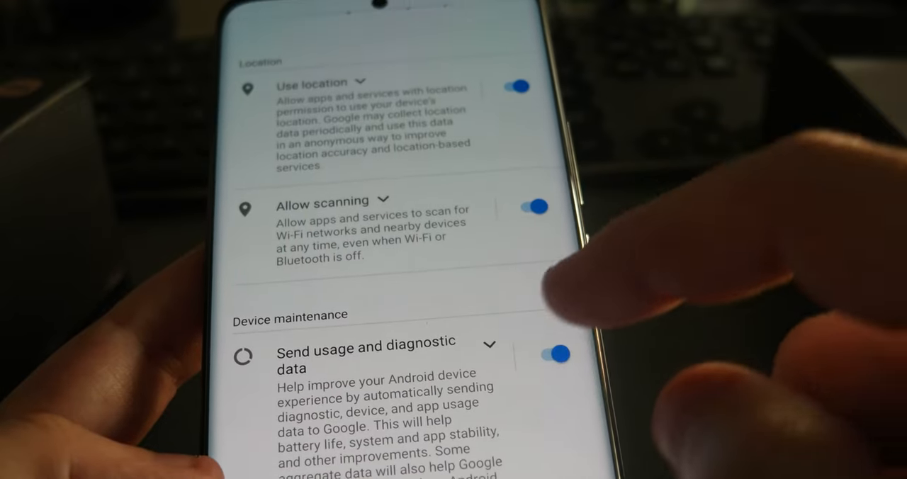
Step: Accept the Google Services options
left_click(555, 354)
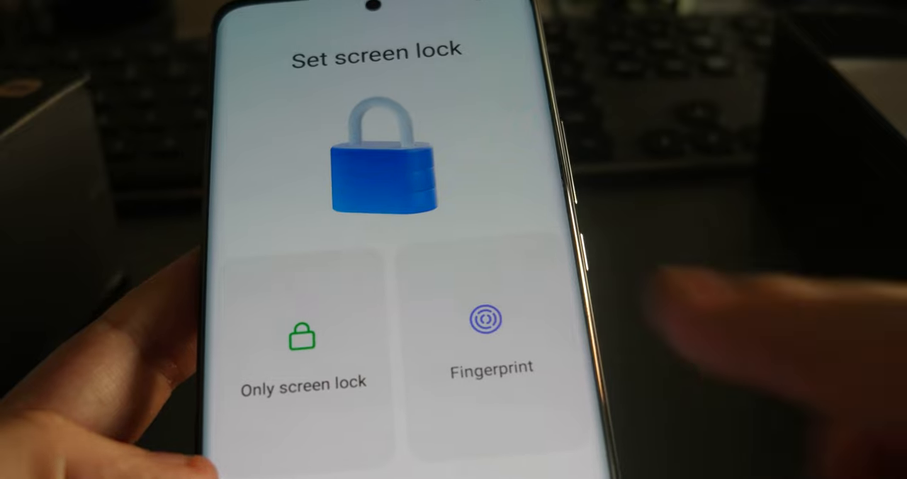
Step: Choose a screen lock method (Only screen lock or Fingerprint)
left_click(490, 333)
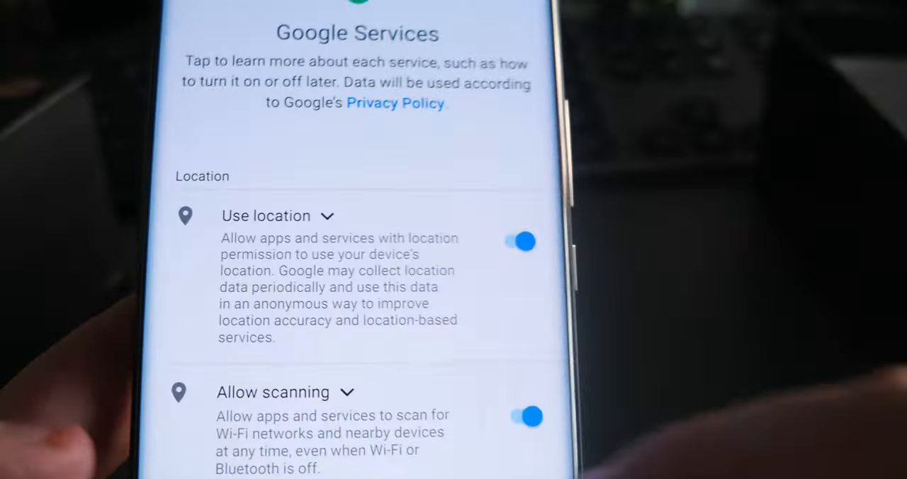
Step: Scroll through Google Services, leaving usage and diagnostic data sharing off
scroll("down", 3)
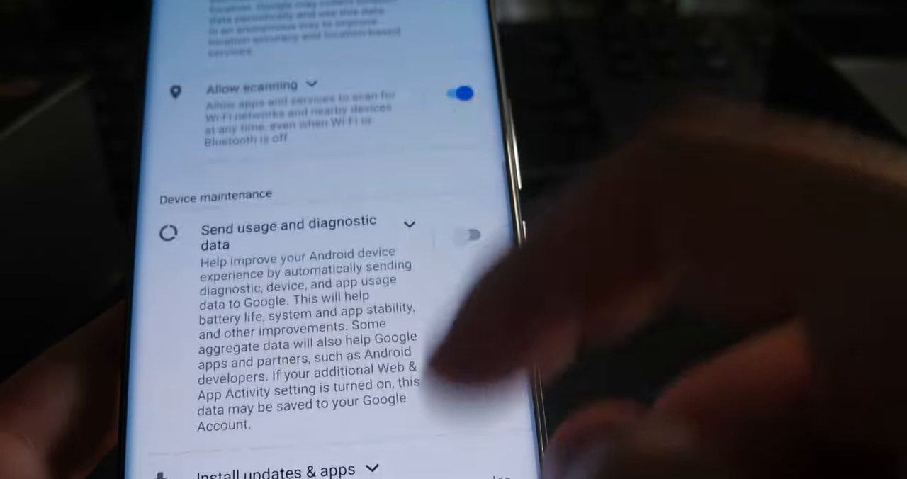
scroll("down", 3)
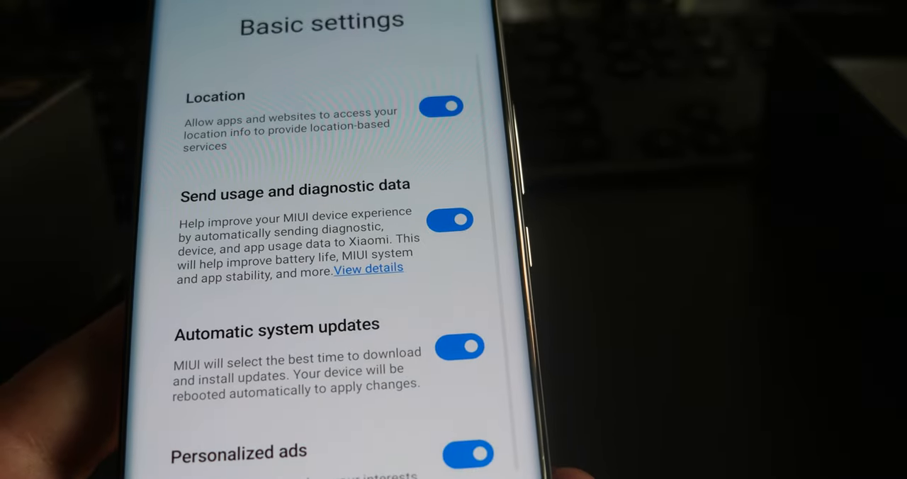
Step: Turn off Xiaomi usage and diagnostic data sharing and personalized ads in Basic settings
left_click(450, 219)
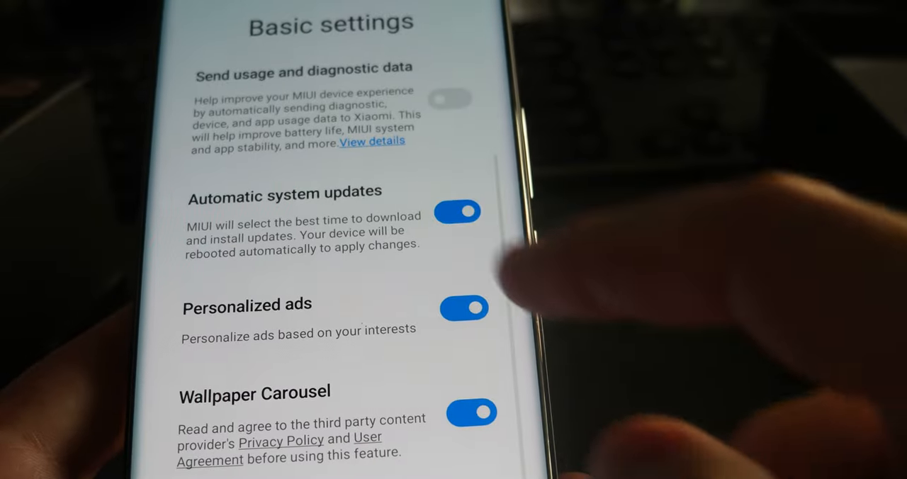
left_click(463, 309)
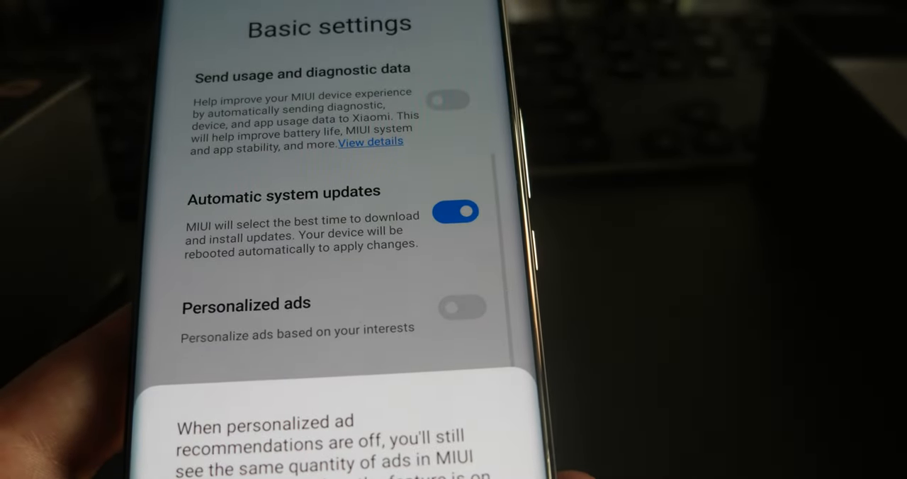